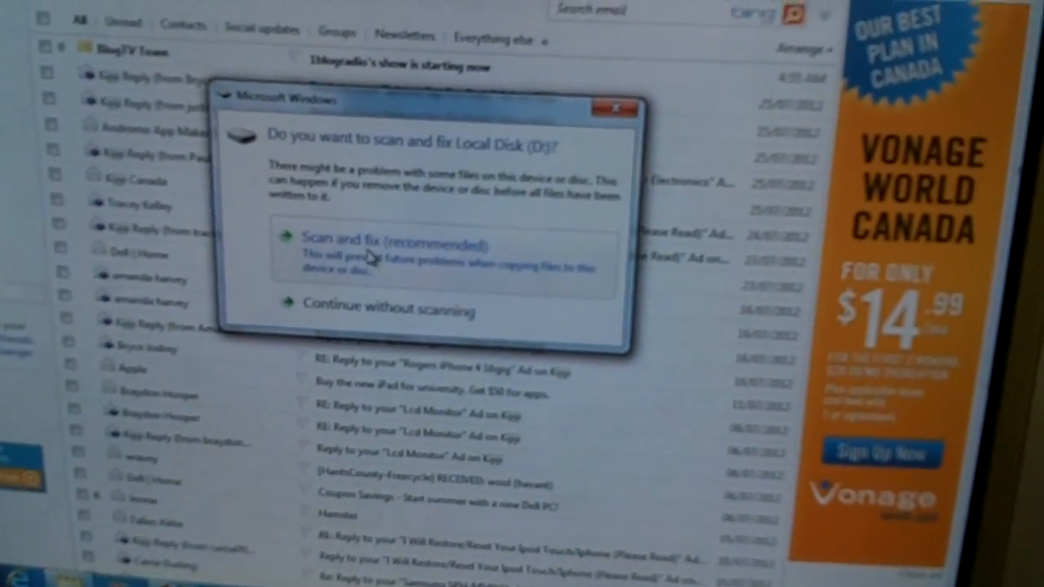
# Start a scan-and-fix disk check on Local Disk (D:), forcing a dismount so it can run.
pyautogui.click(392, 241)
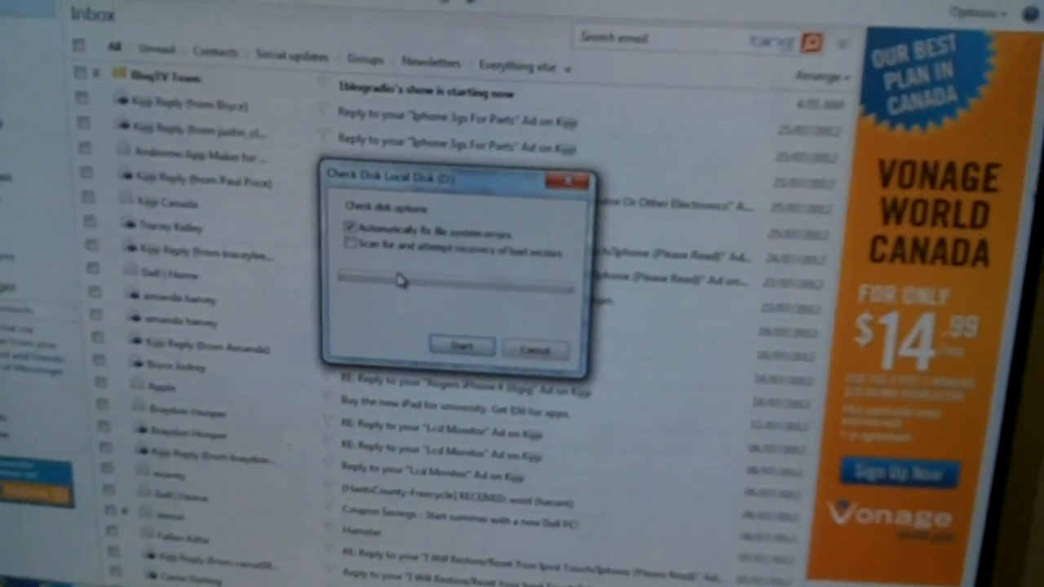
pyautogui.click(462, 346)
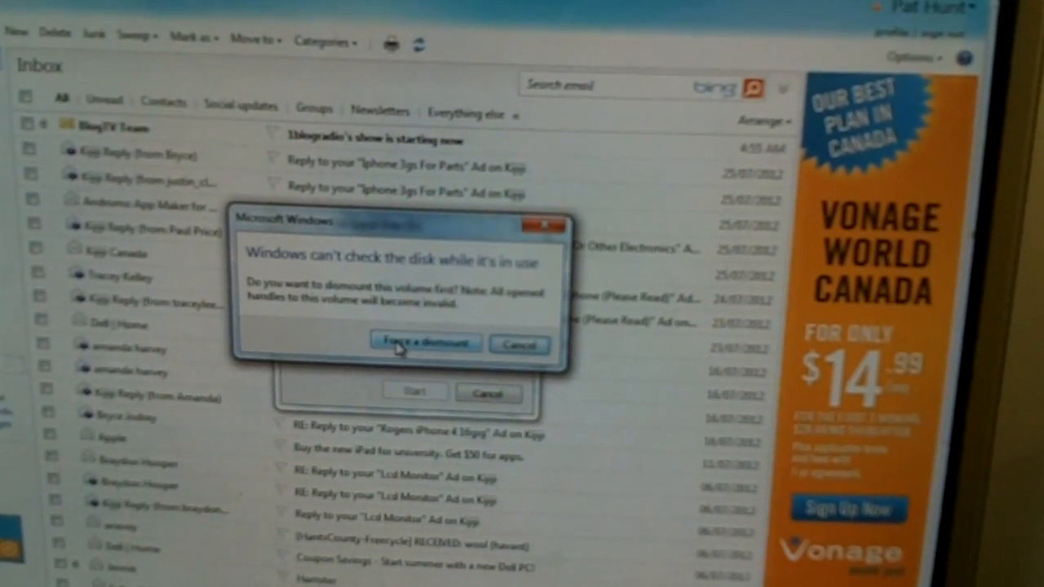
pyautogui.click(424, 342)
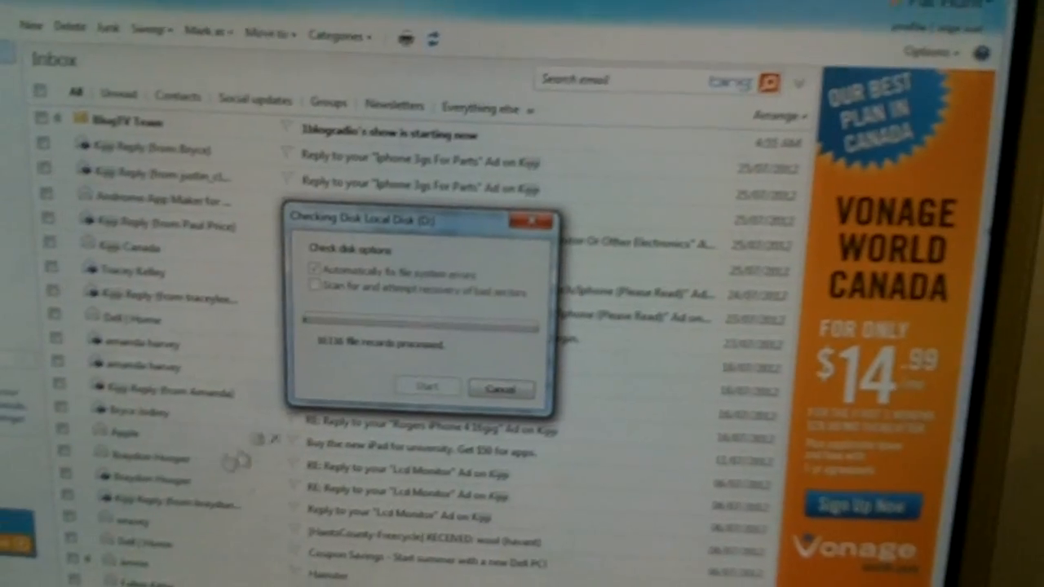